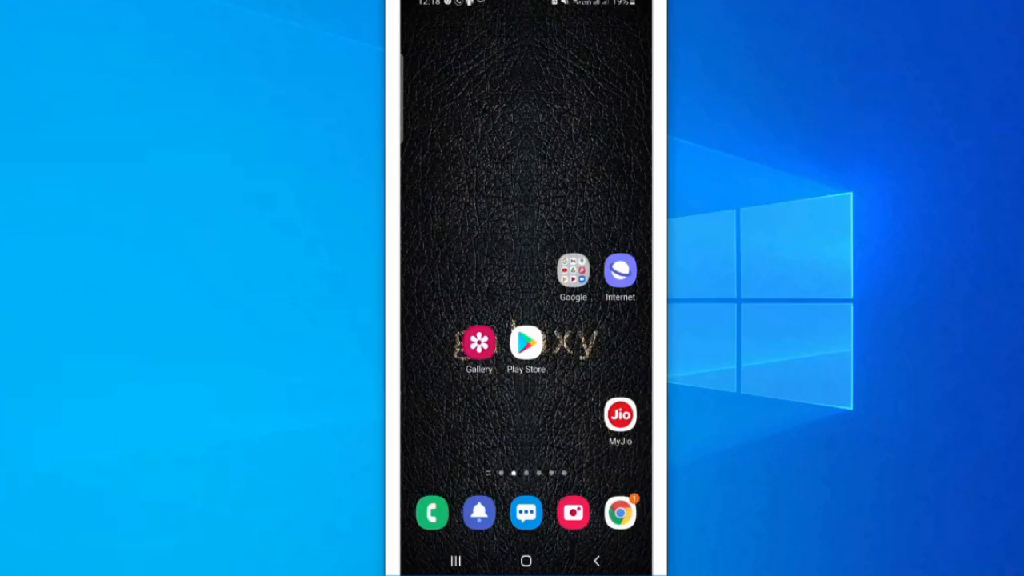
Launch Chrome from the home screen dock, landing on Discord's Friends and DMs view.
click(619, 512)
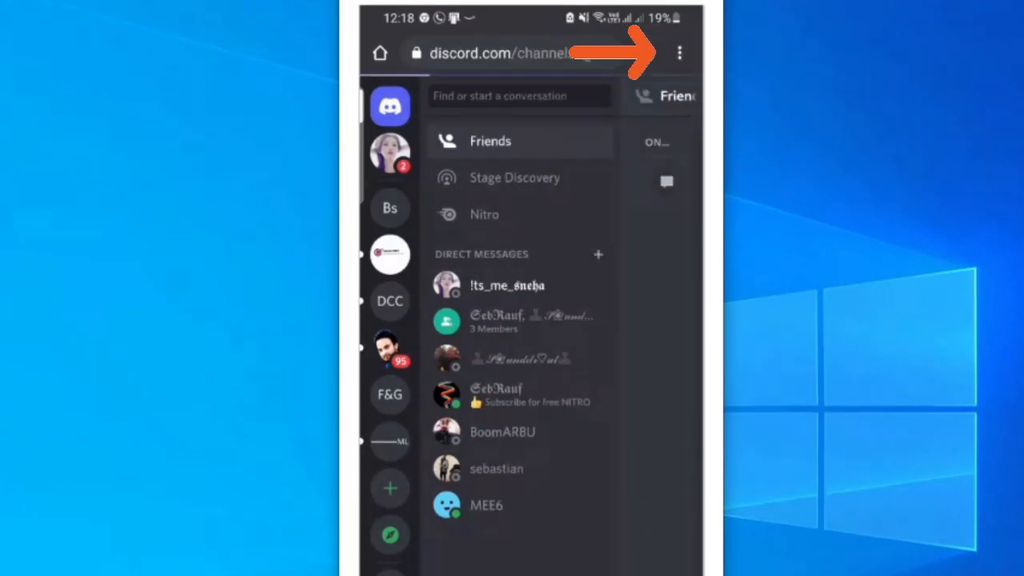
Enable Chrome's 'Desktop site' option so Discord renders its desktop layout.
click(678, 53)
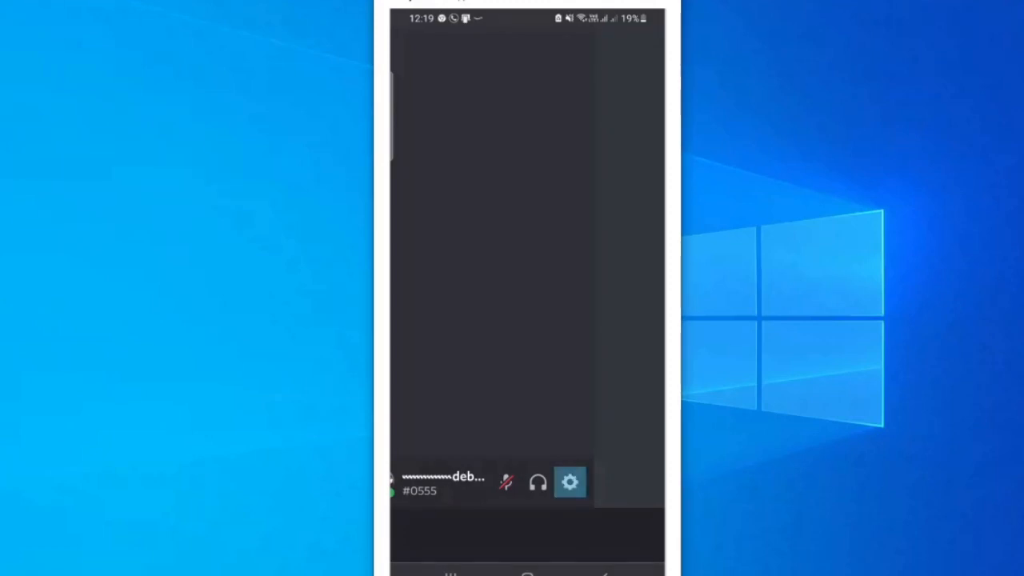
Navigate user settings to the User Profile page via Privacy & Safety.
click(570, 481)
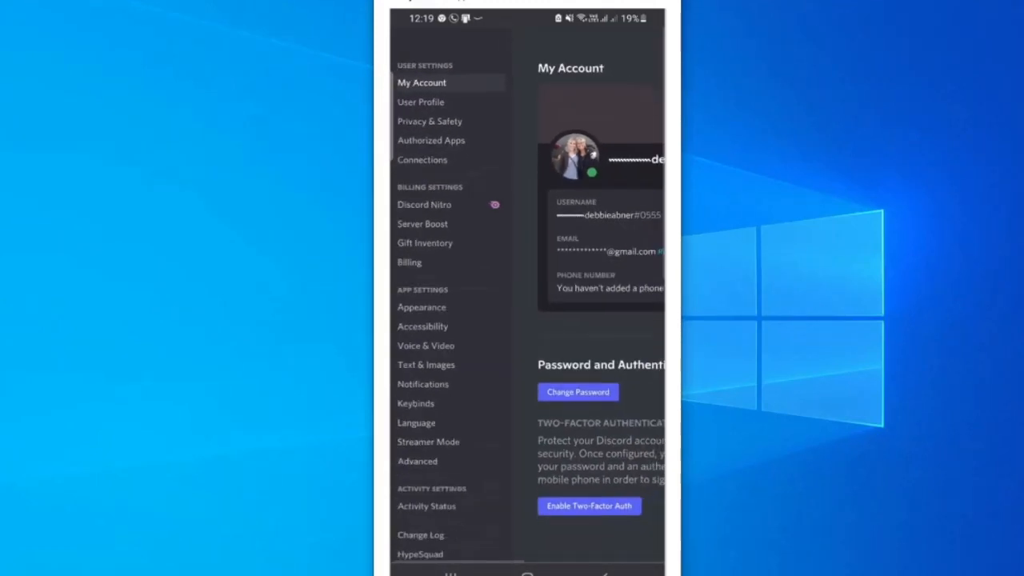
scroll(down, 3)
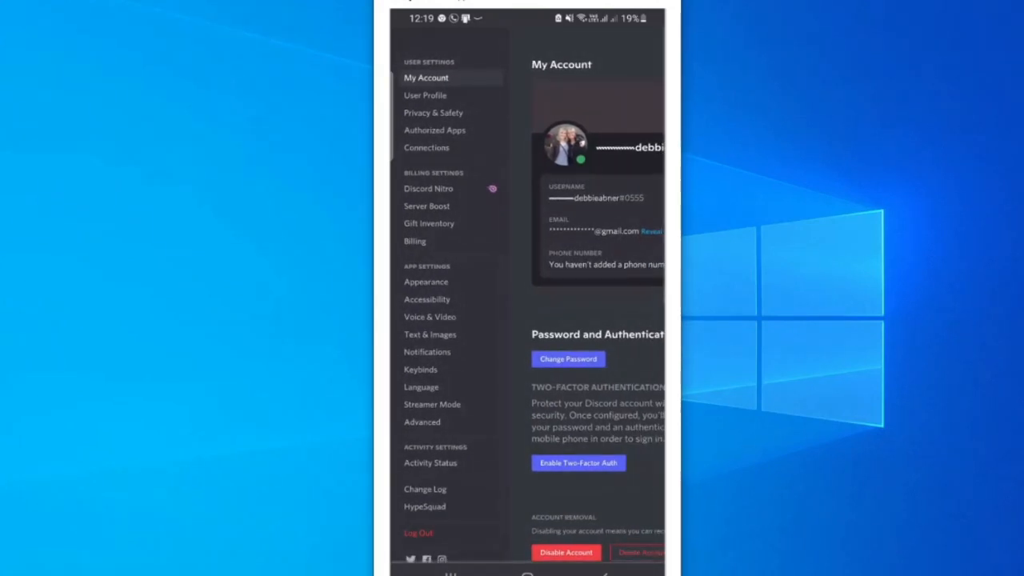
click(432, 111)
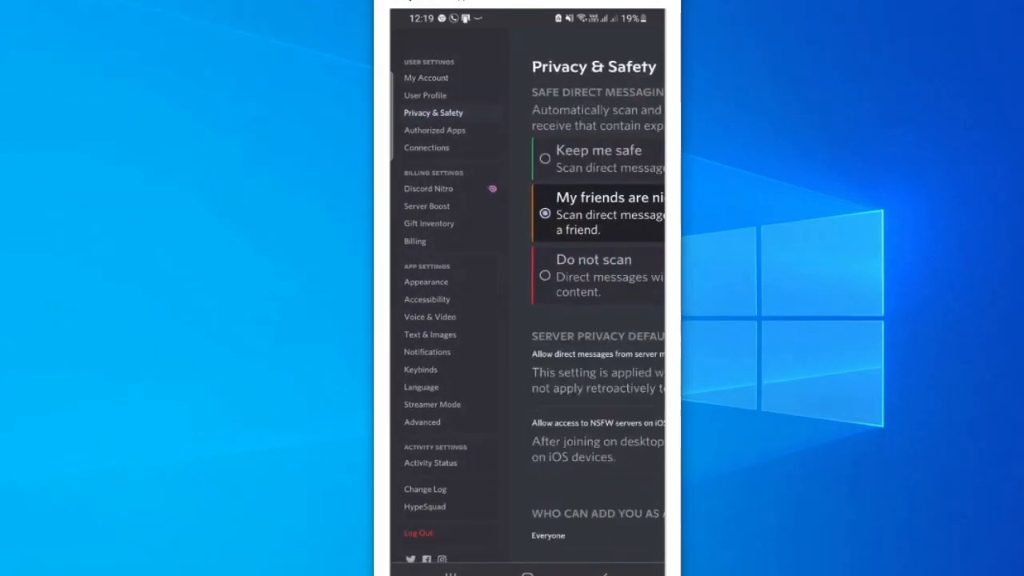
click(426, 96)
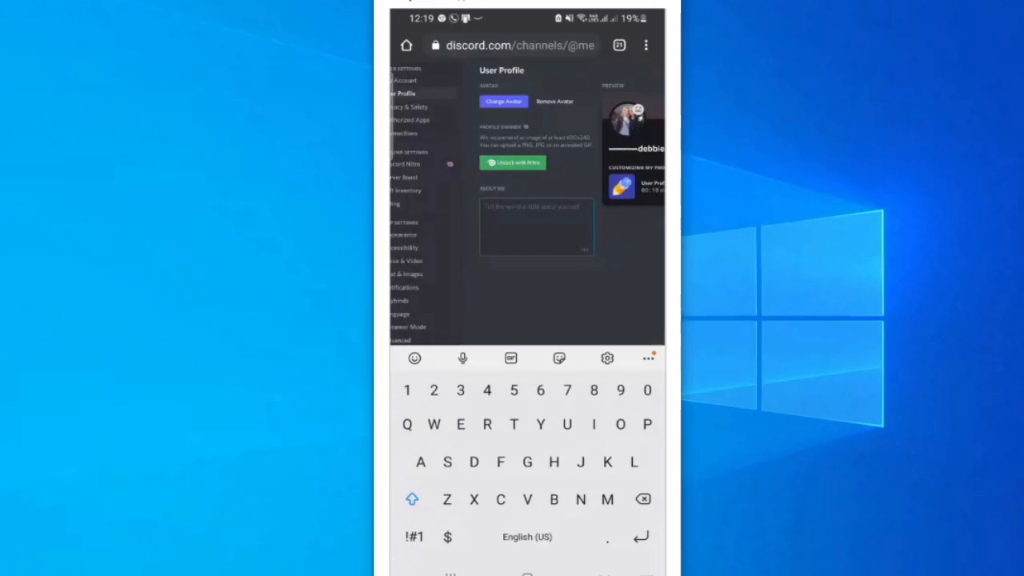
Copy the current discord.com page link from the address bar and return to User Profile.
click(515, 45)
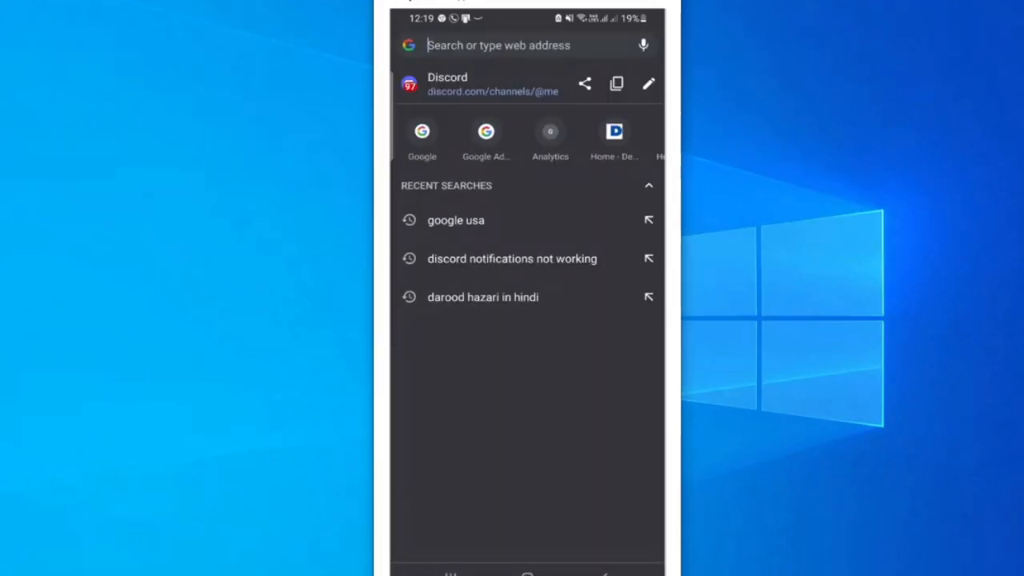
click(616, 83)
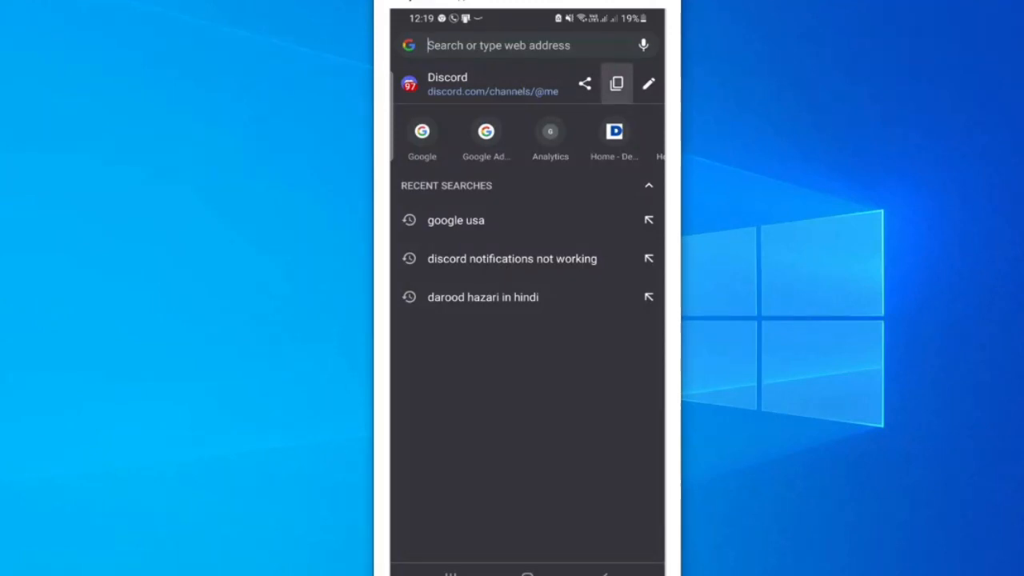
click(616, 83)
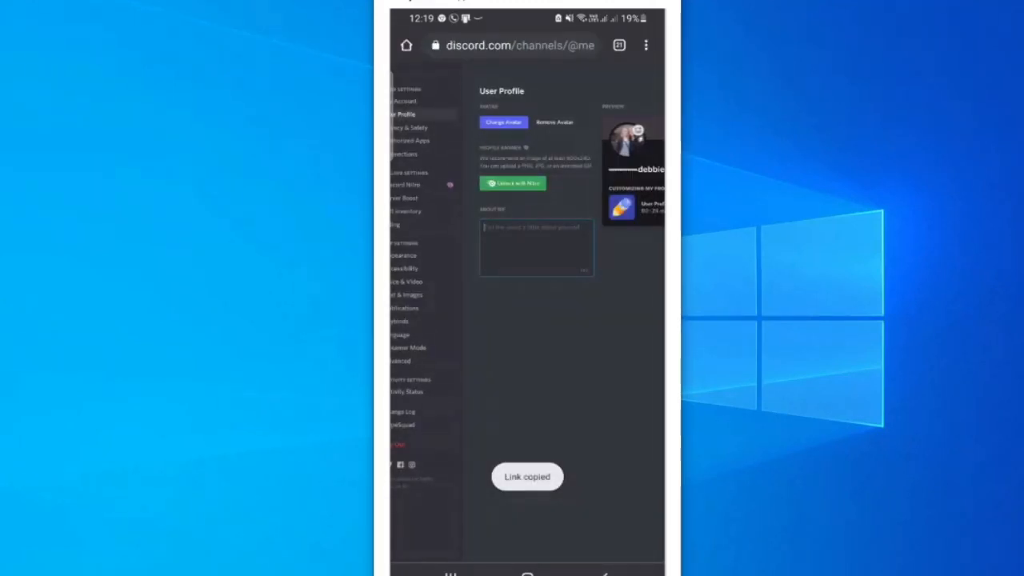
text(https://discord.com/channels/@me)
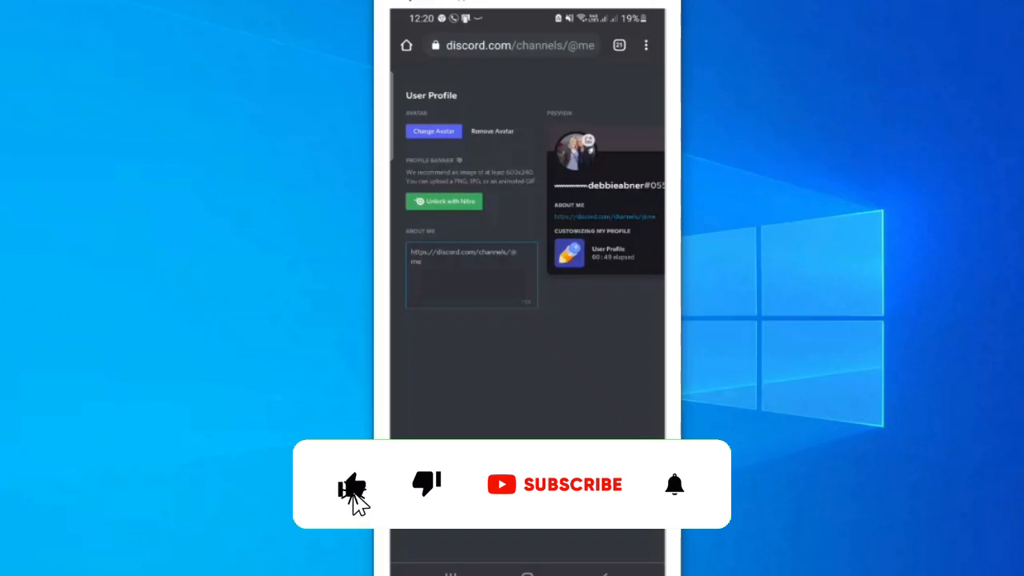
click(573, 483)
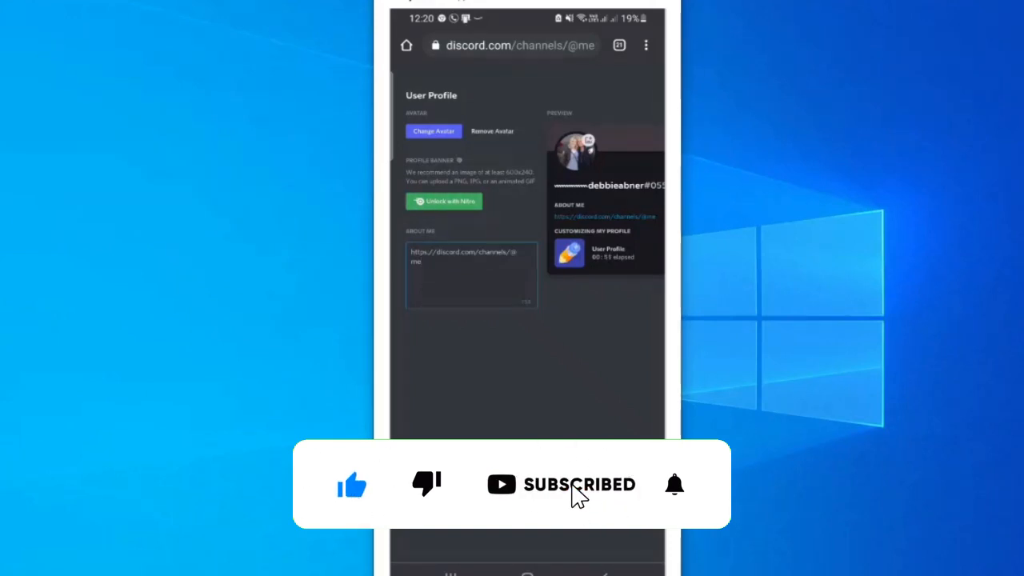
click(675, 483)
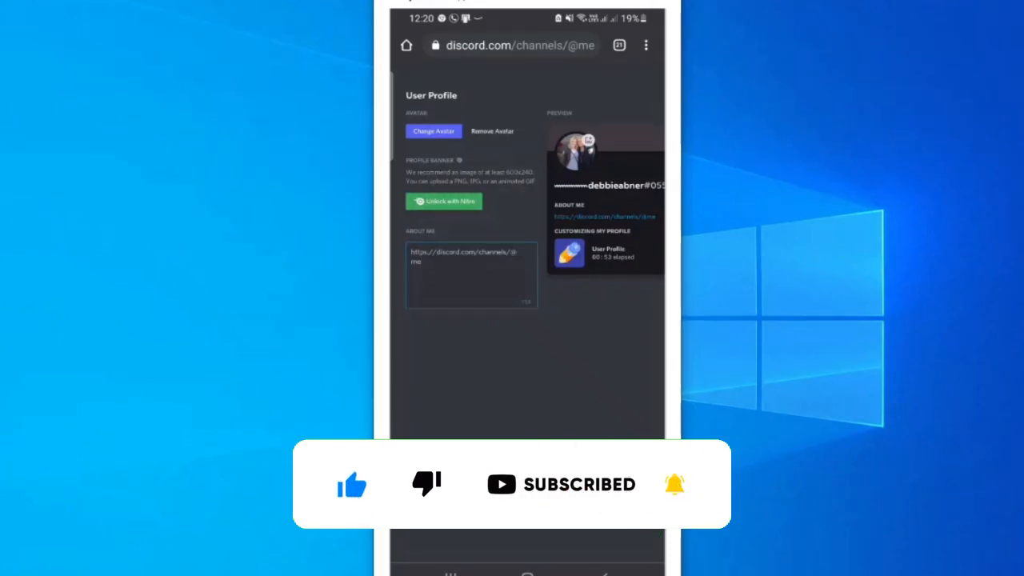